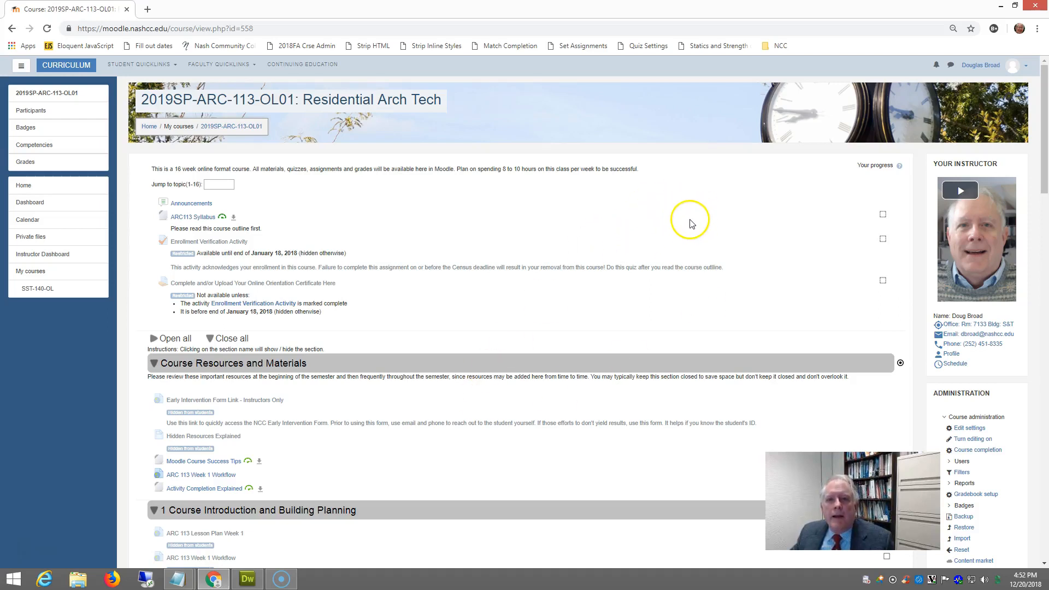
mouse_move(692, 221)
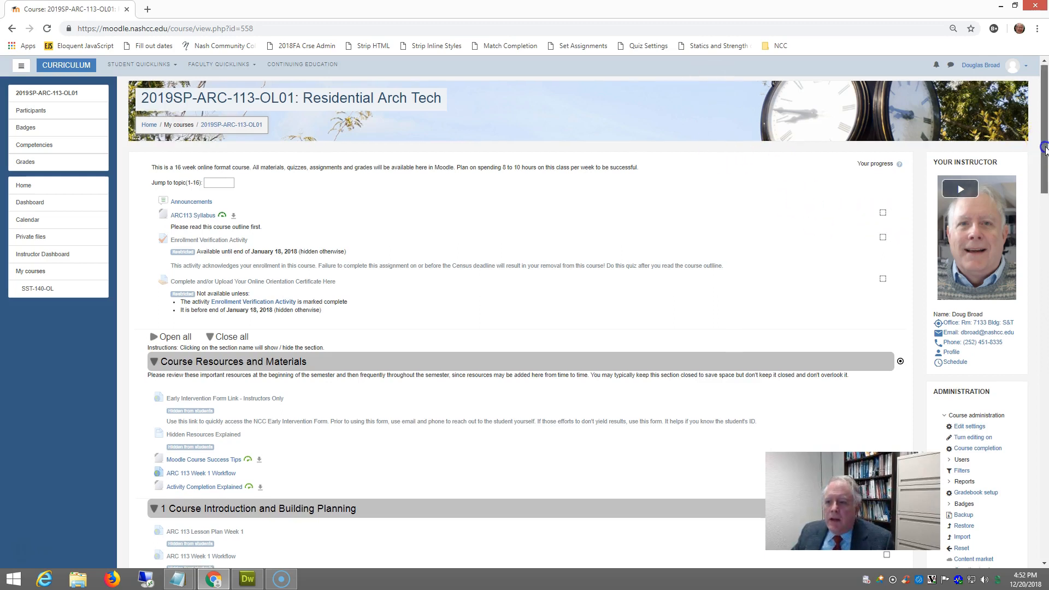
Step: Reach the Bookmark manager through Chrome's three-dot menu > Bookmarks
scroll(down, 3)
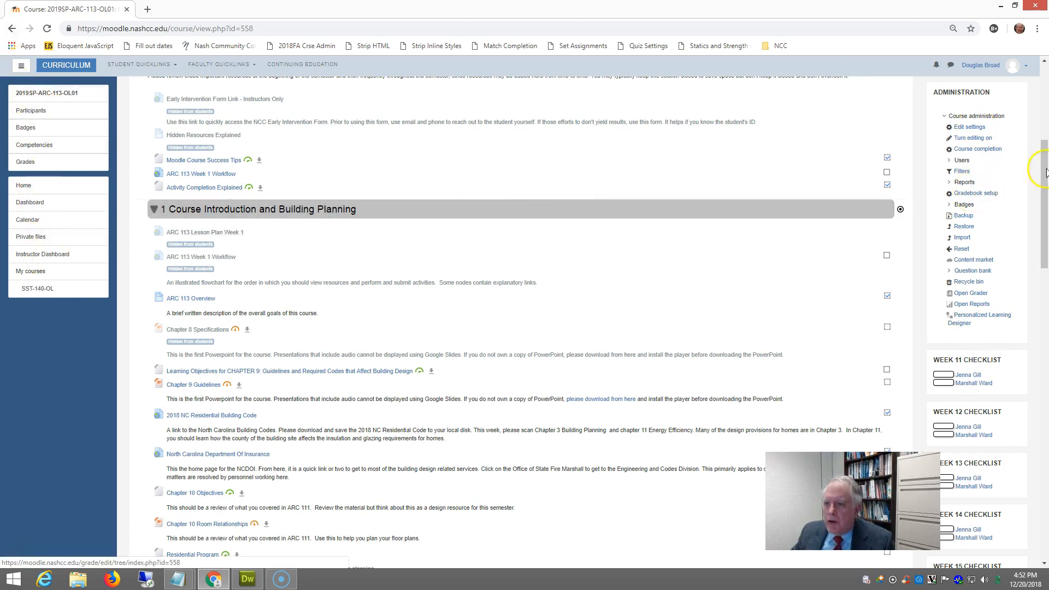
scroll(down, 3)
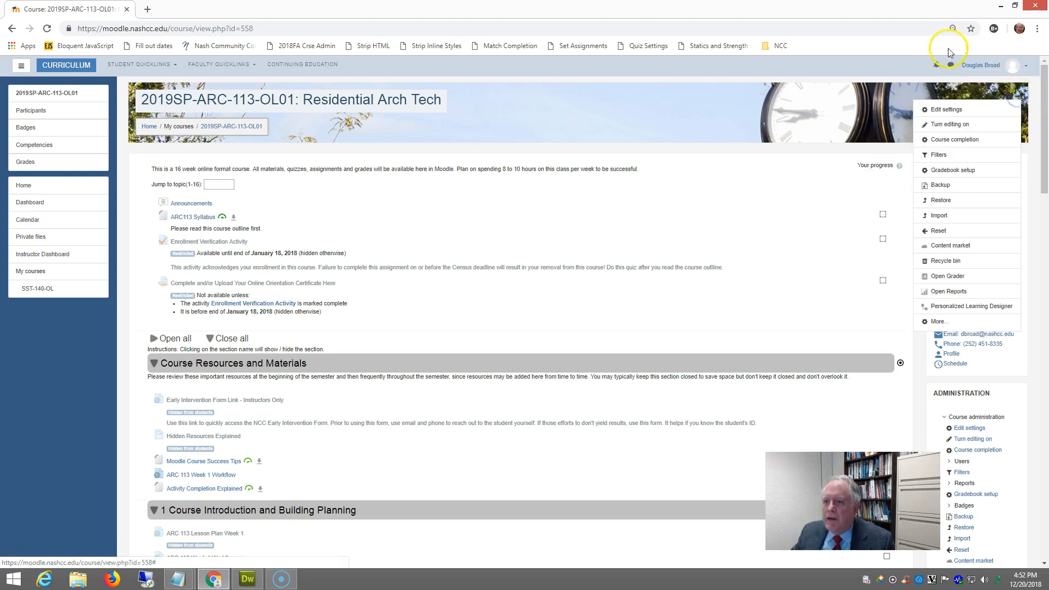
mouse_move(820, 31)
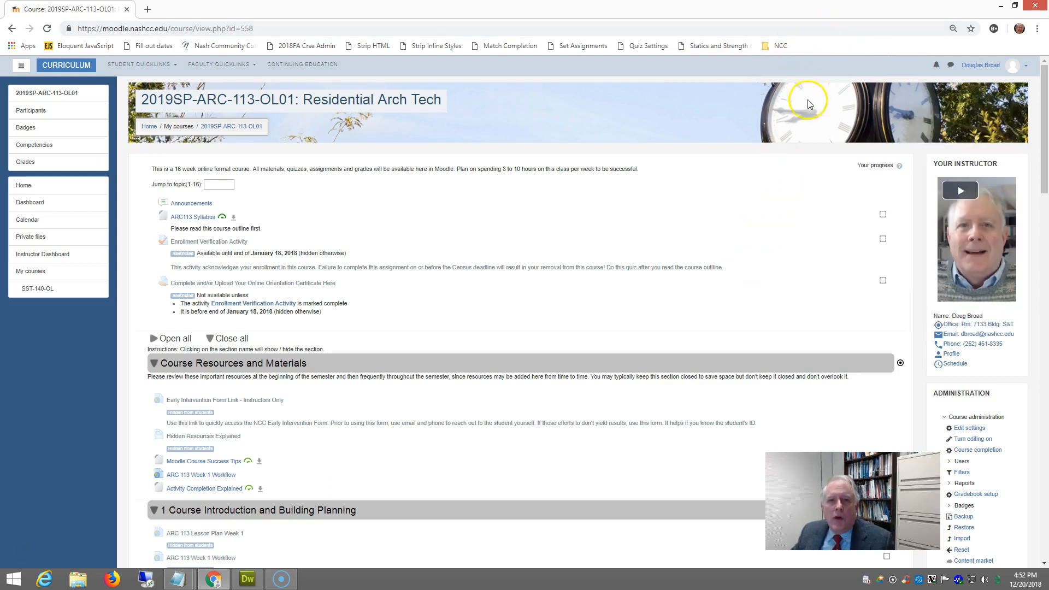
mouse_move(1035, 28)
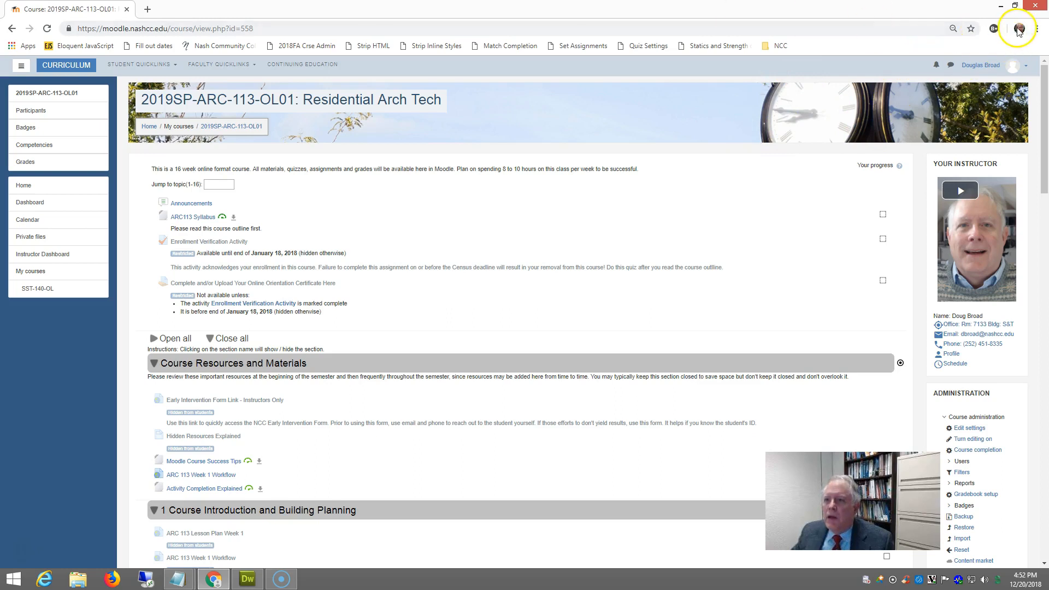
click(1039, 28)
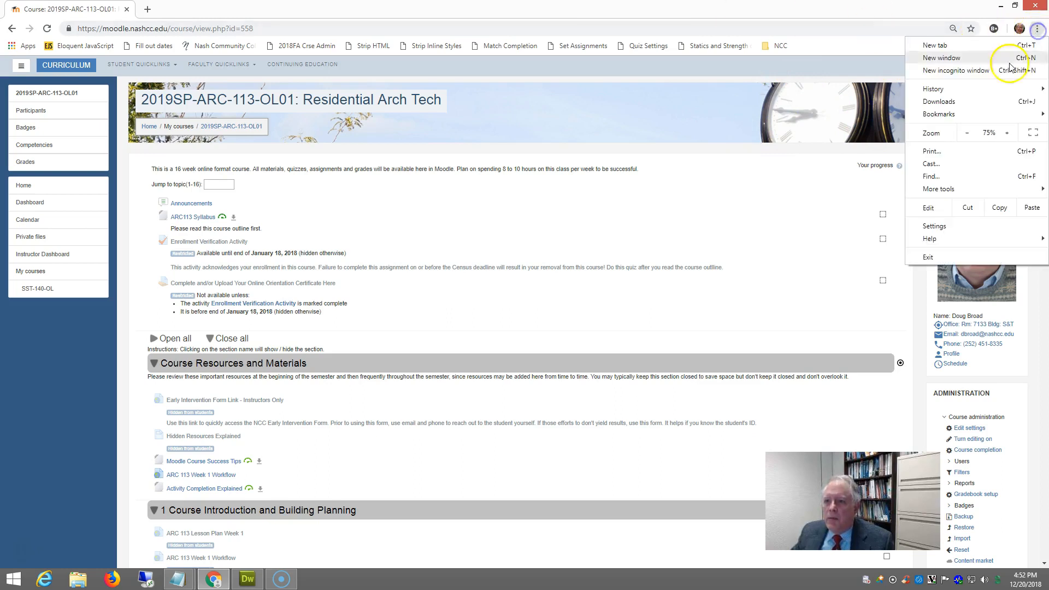
click(938, 114)
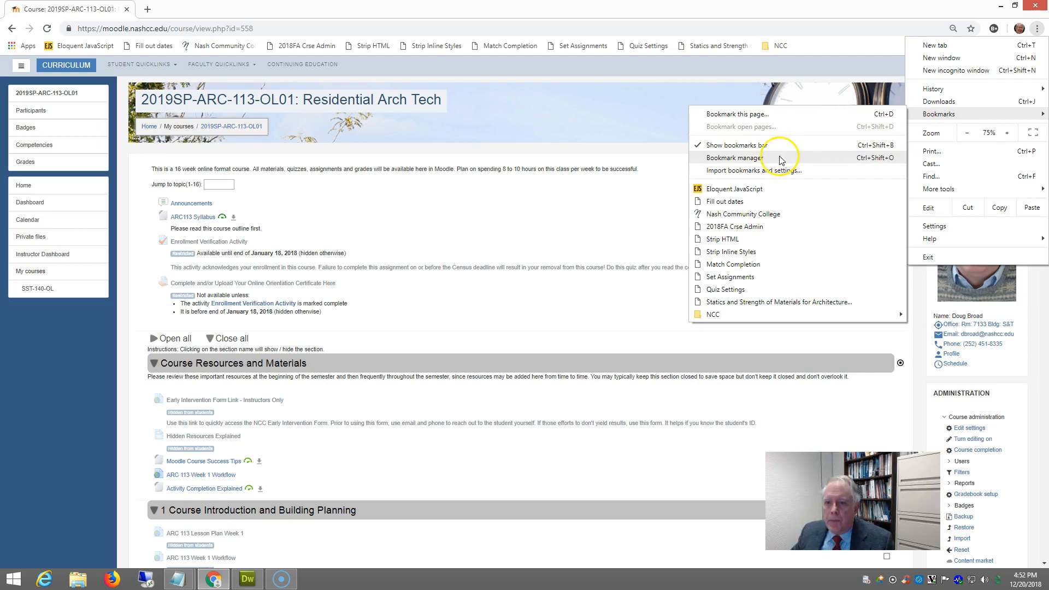
click(735, 157)
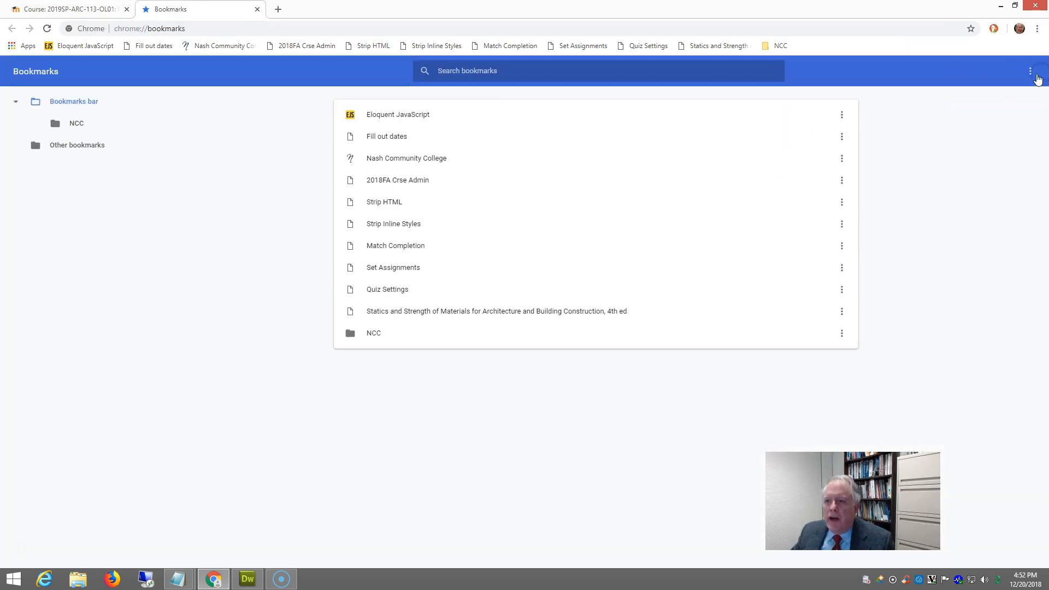
Step: Import bookmarks_LMS.html from Documents via the Bookmark manager's Import bookmarks option
click(1030, 71)
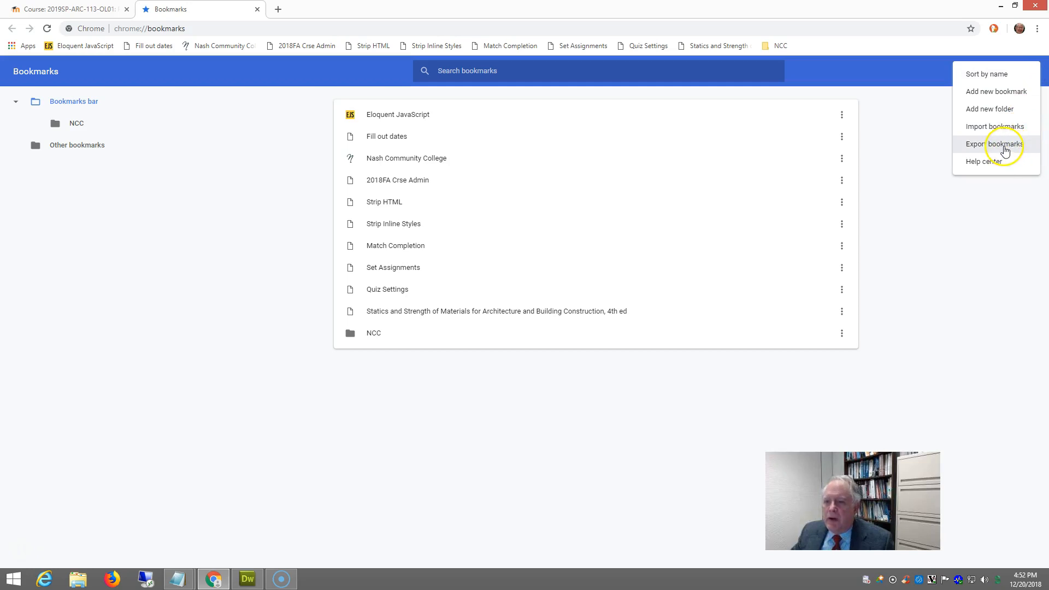
click(994, 144)
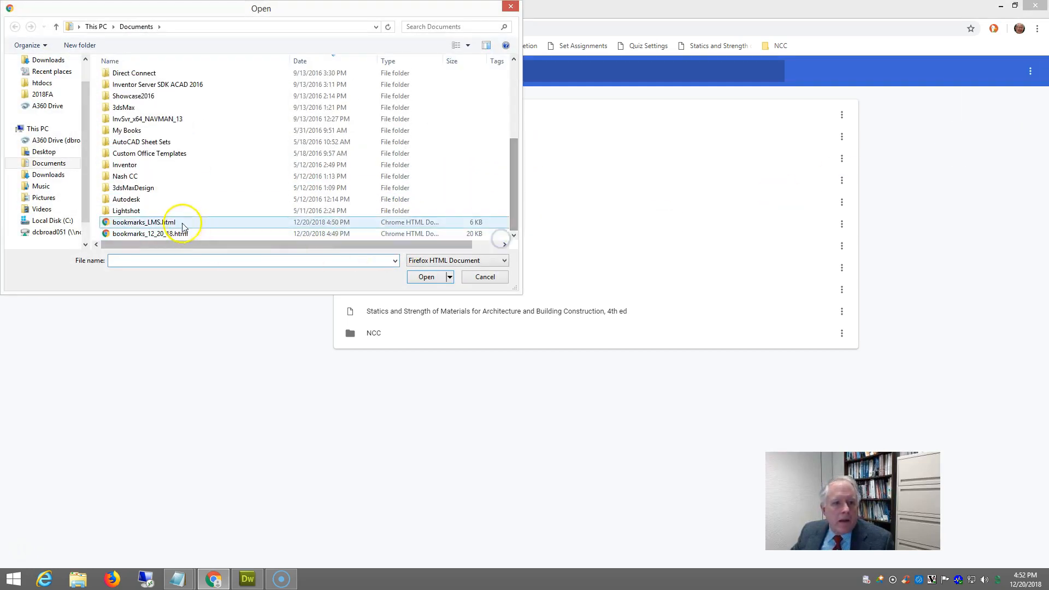
click(144, 221)
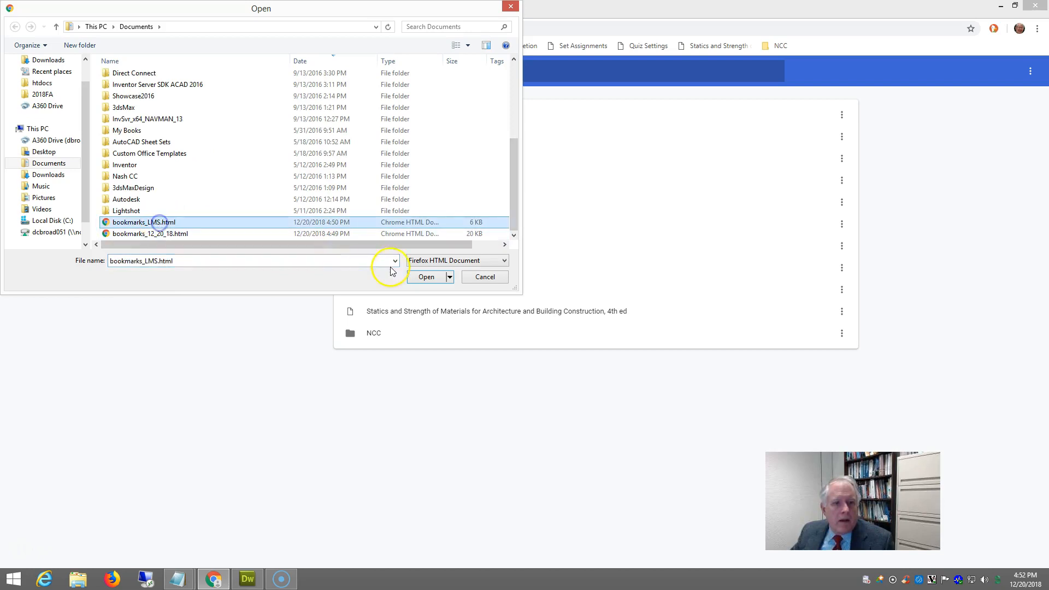
click(449, 277)
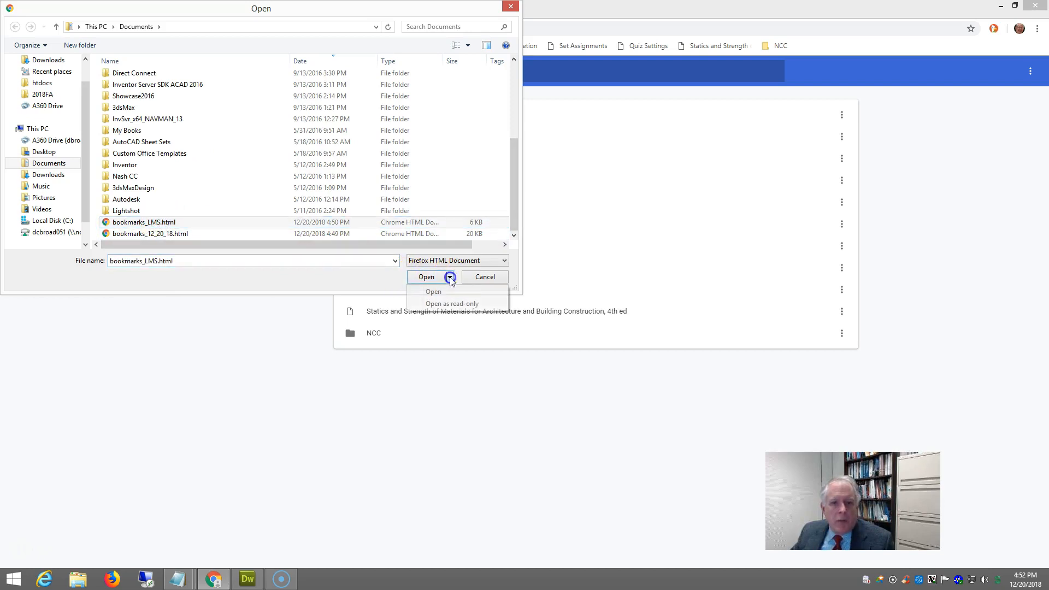
click(425, 276)
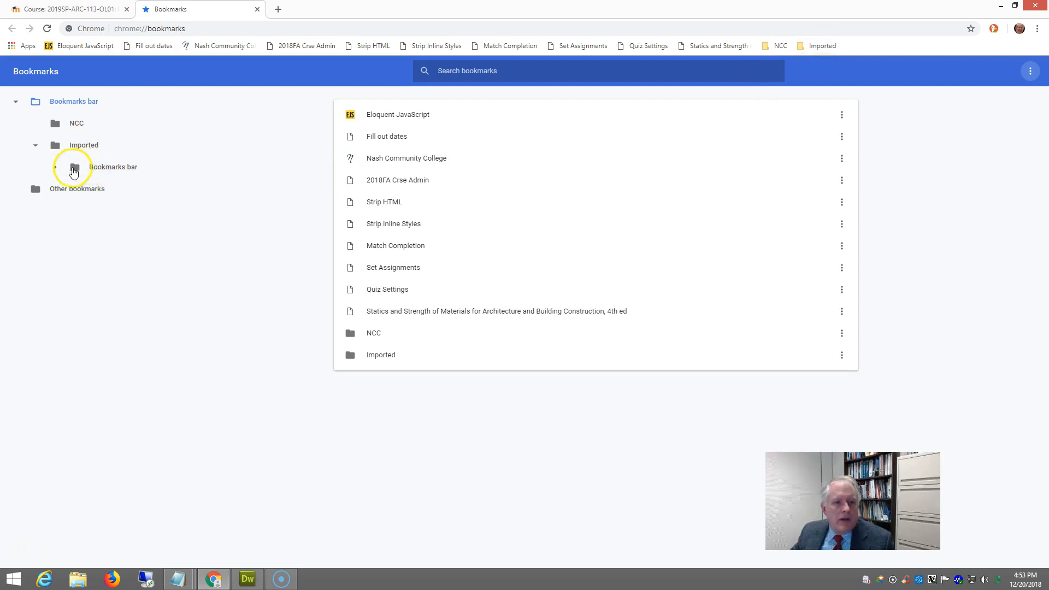
Step: Move the LMS folder onto the bookmarks bar, delete the empty Imported folder, and return to the Moodle tab
click(56, 167)
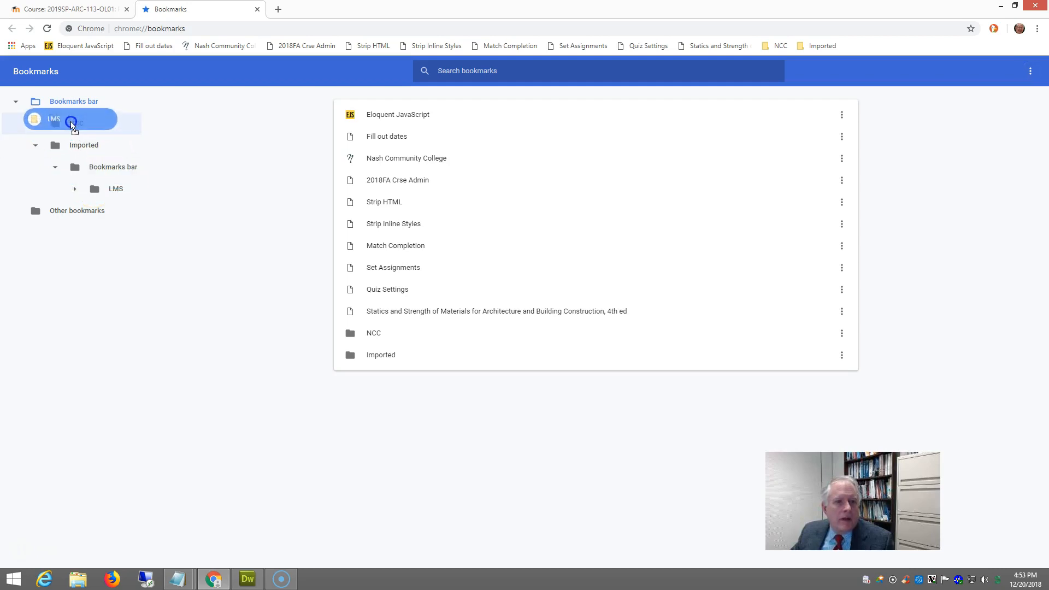
click(35, 123)
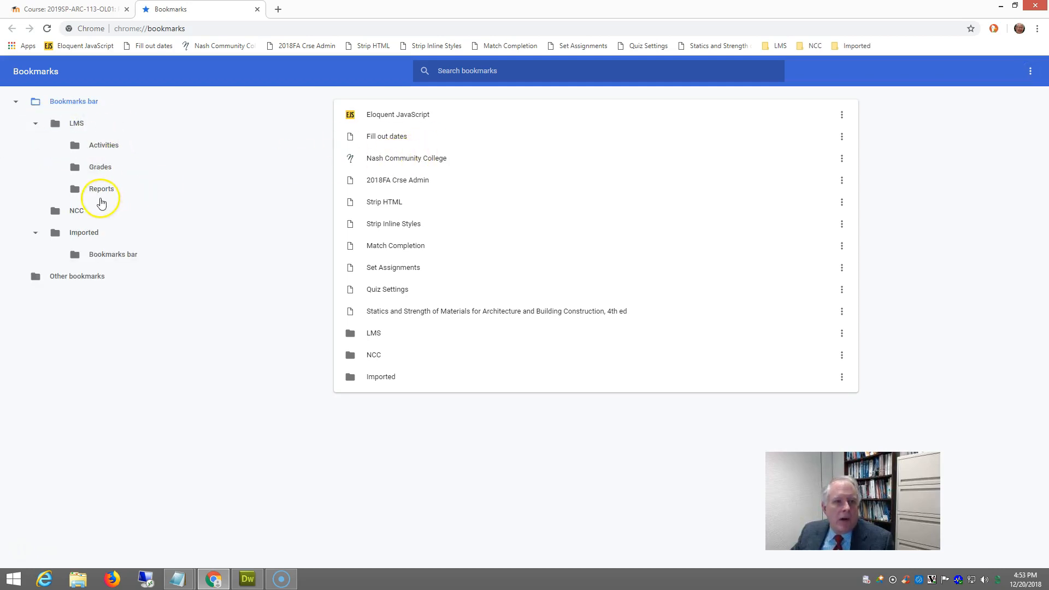
right_click(84, 232)
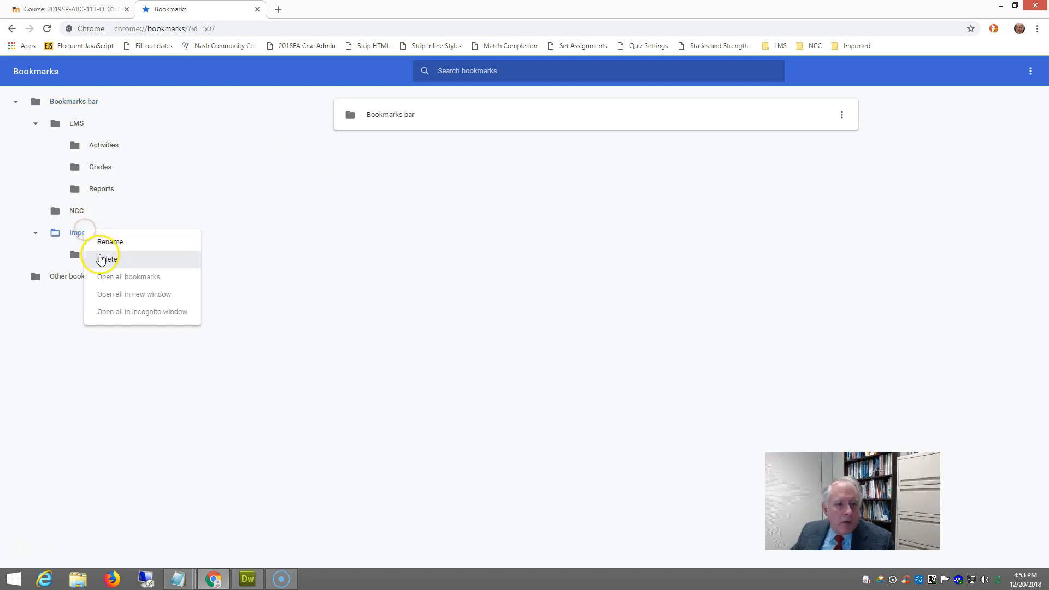
click(106, 261)
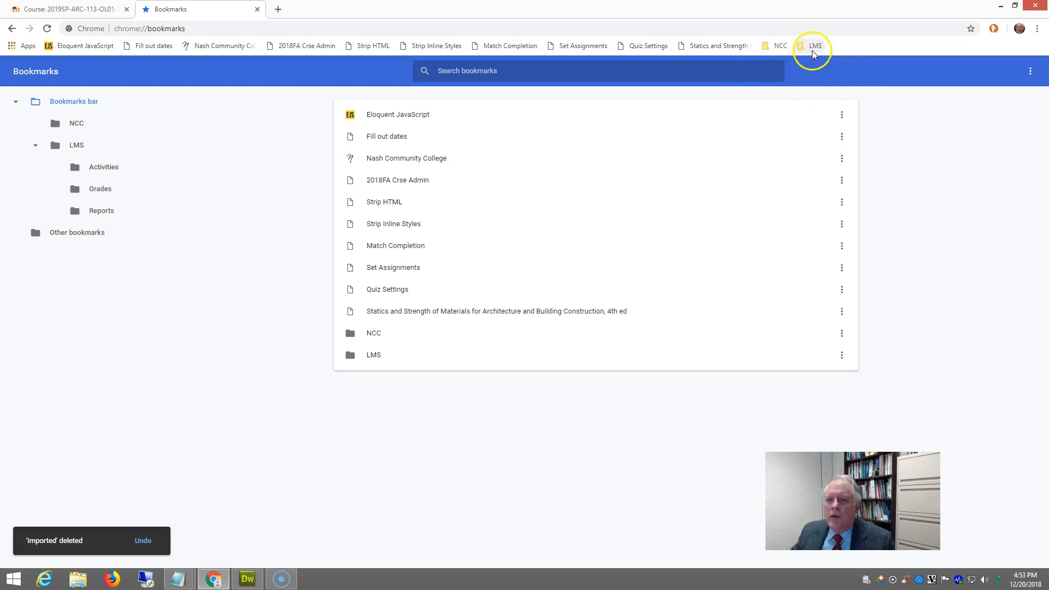
click(67, 8)
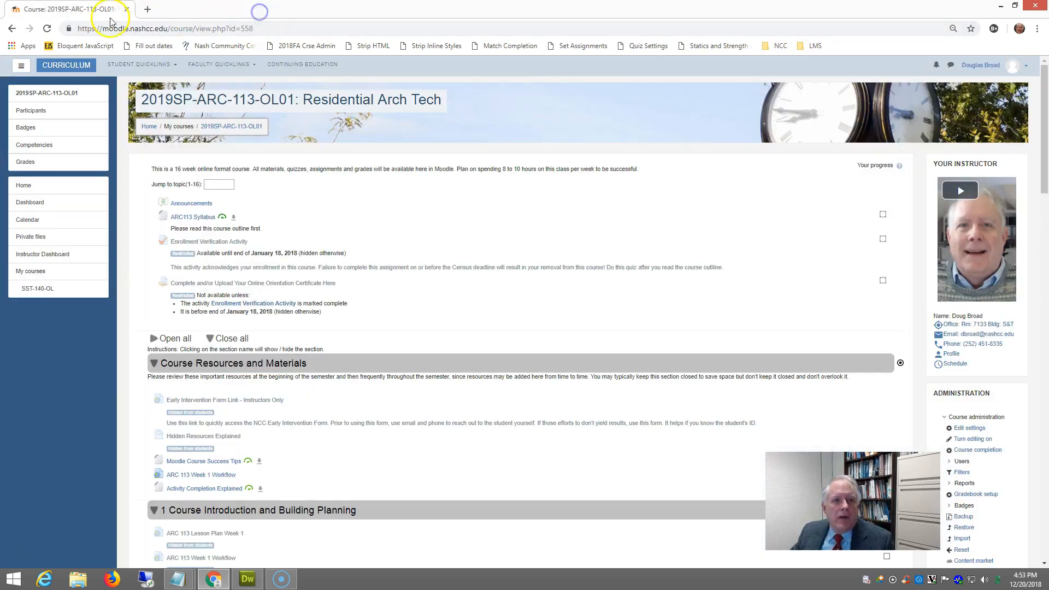
mouse_move(430, 142)
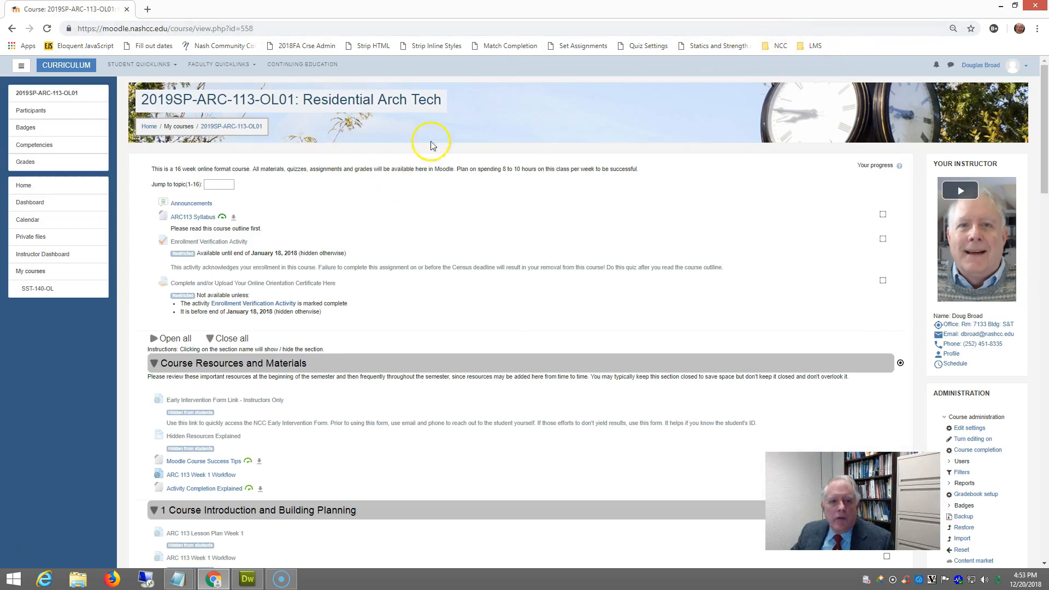
Step: Visit the course's Quizzes list and then its Assignments list from the LMS > Activities bookmarks
click(813, 45)
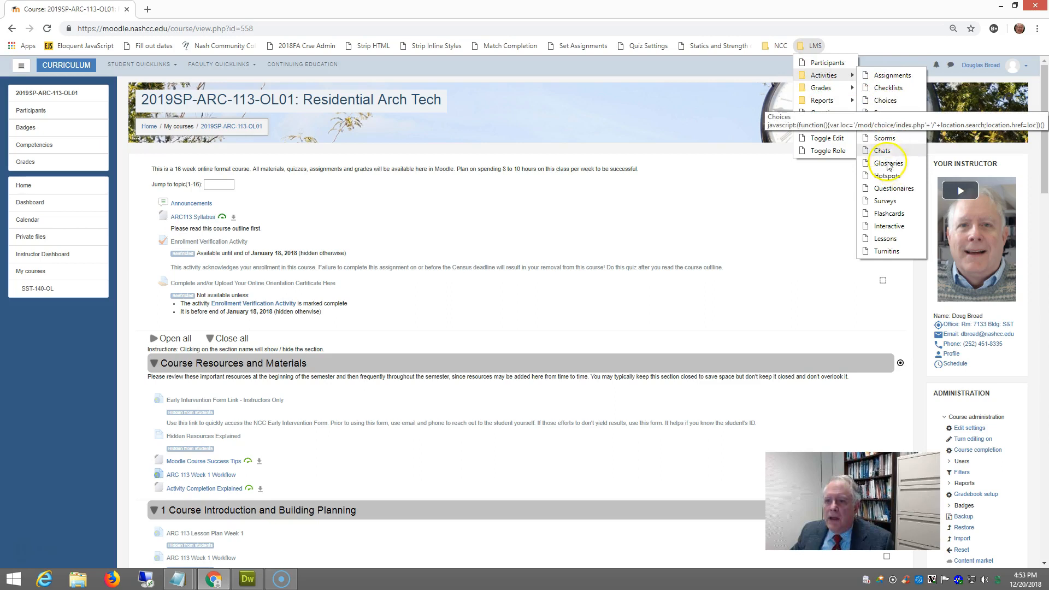
mouse_move(881, 151)
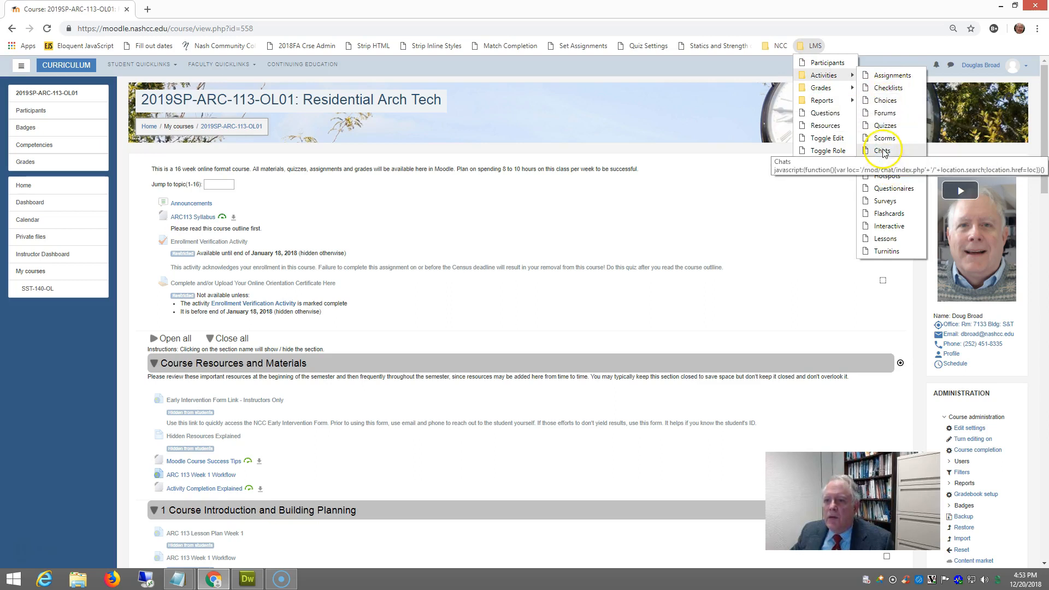
click(882, 124)
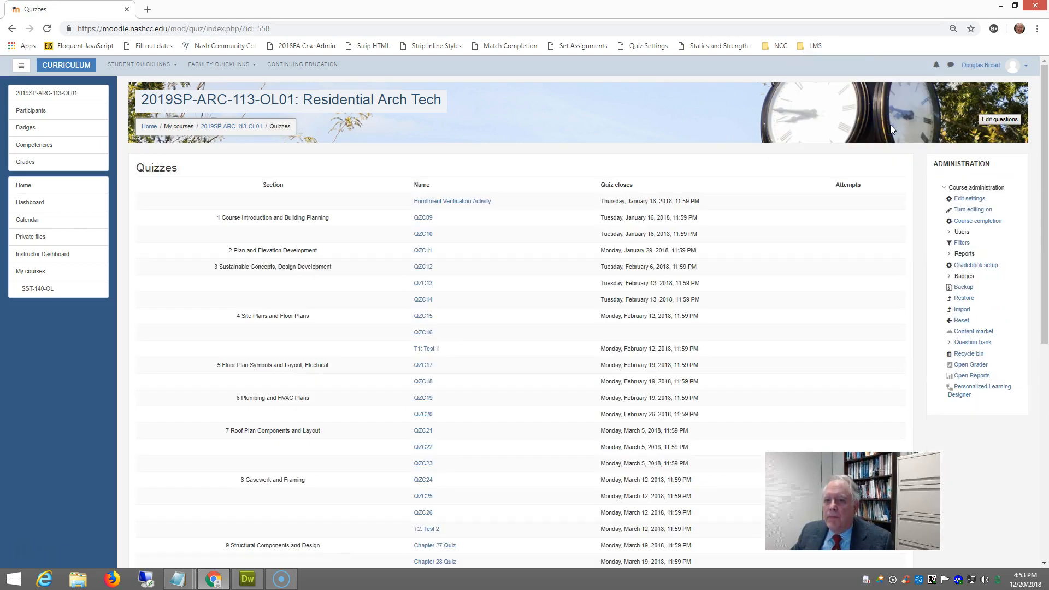
click(810, 46)
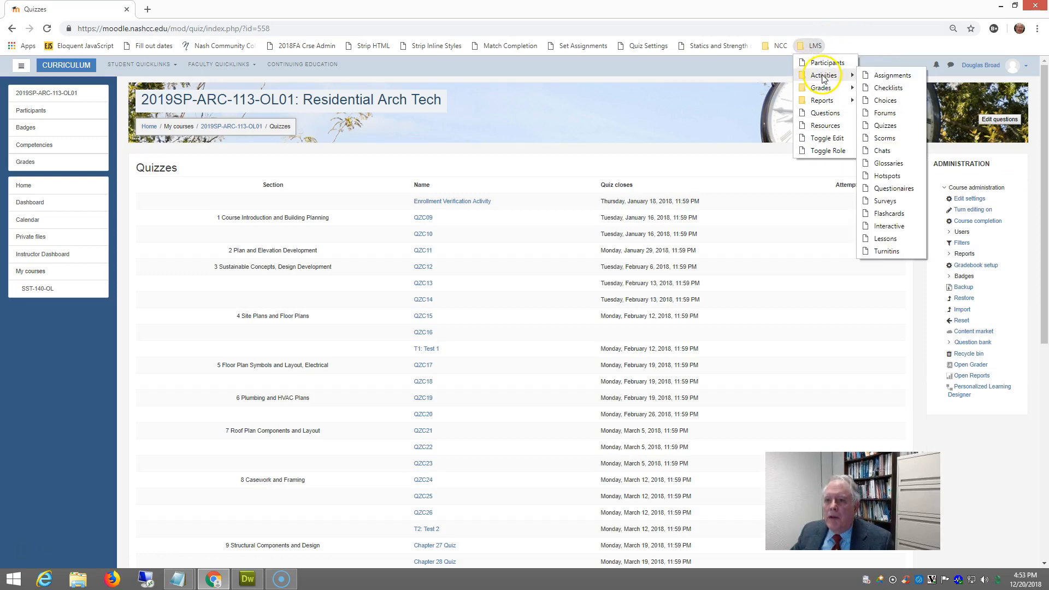
click(891, 76)
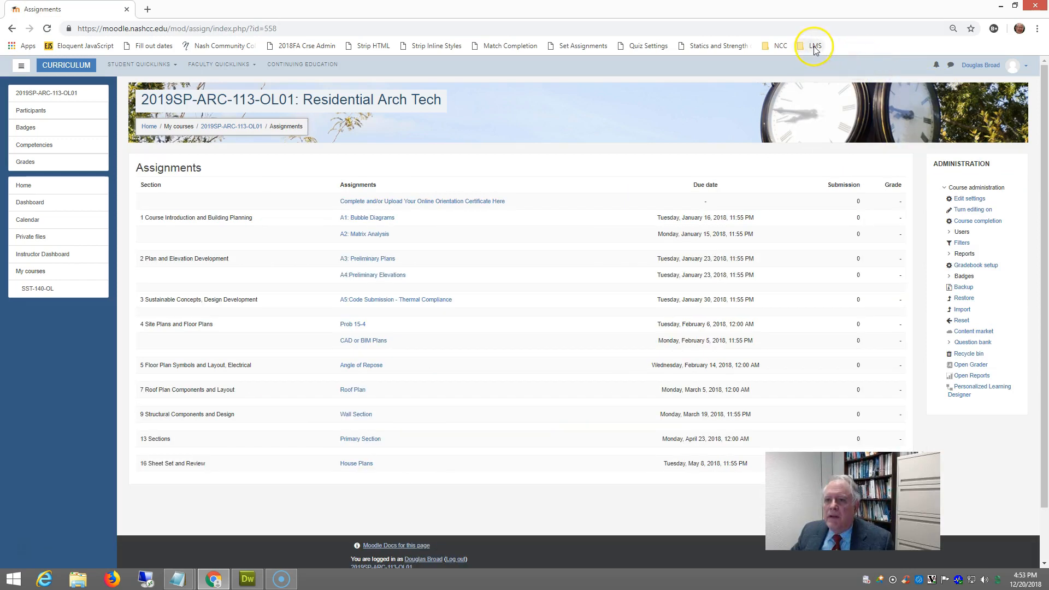
Step: Visit the Grader report and then the Gradebook setup page from the LMS > Grades bookmarks
click(815, 46)
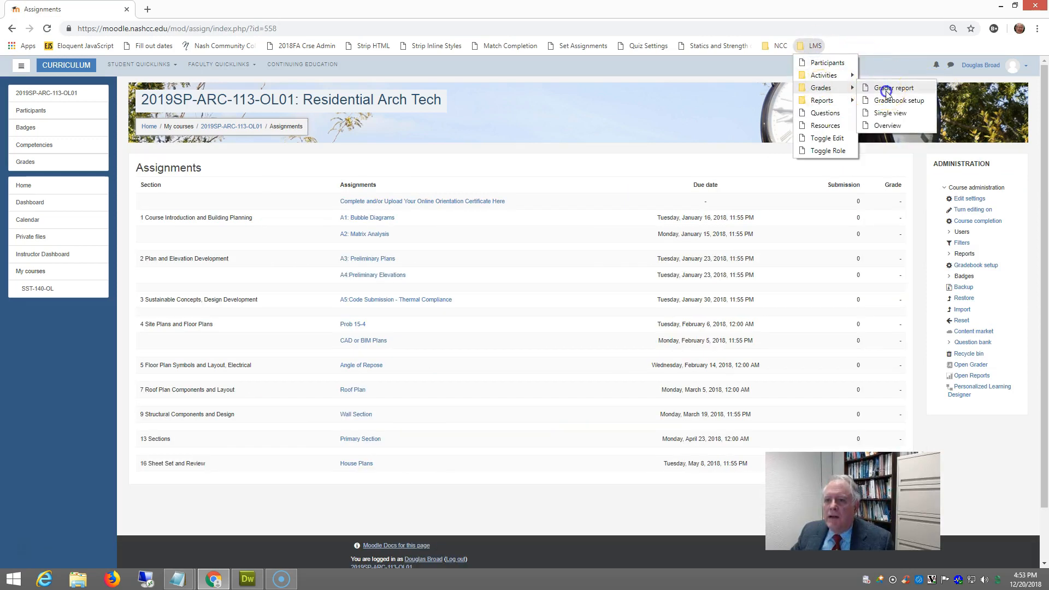
click(893, 87)
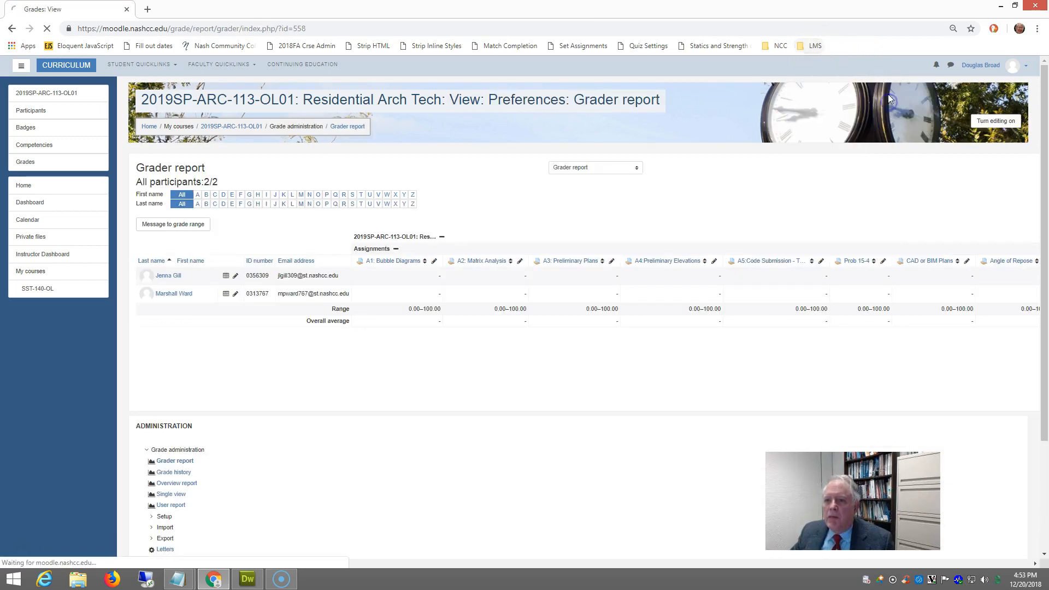
click(813, 46)
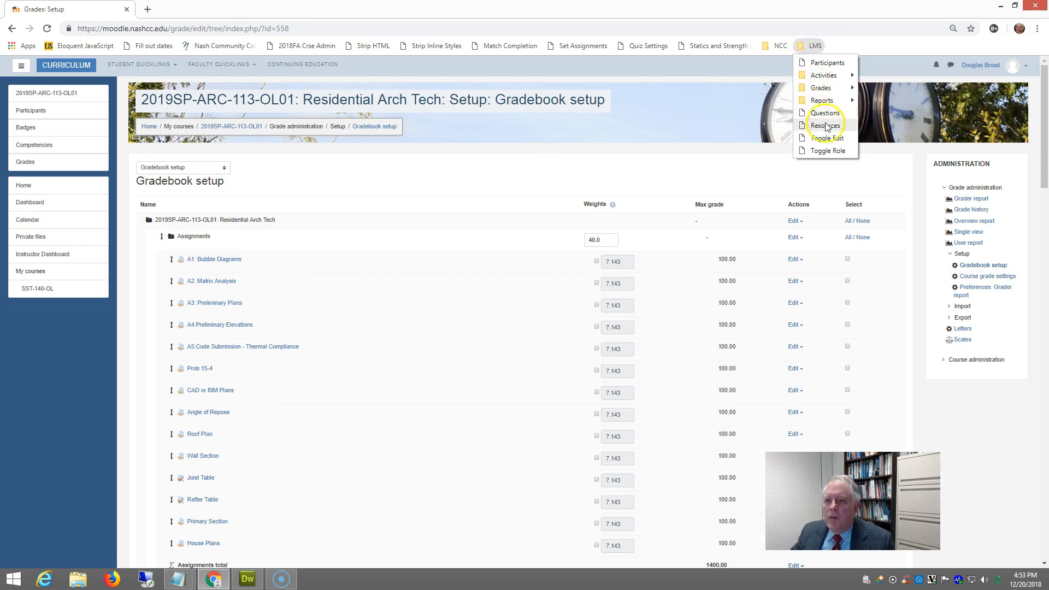
Step: View the course Resources page from the LMS bookmarks, then return to the ARC-113 course home page
click(824, 126)
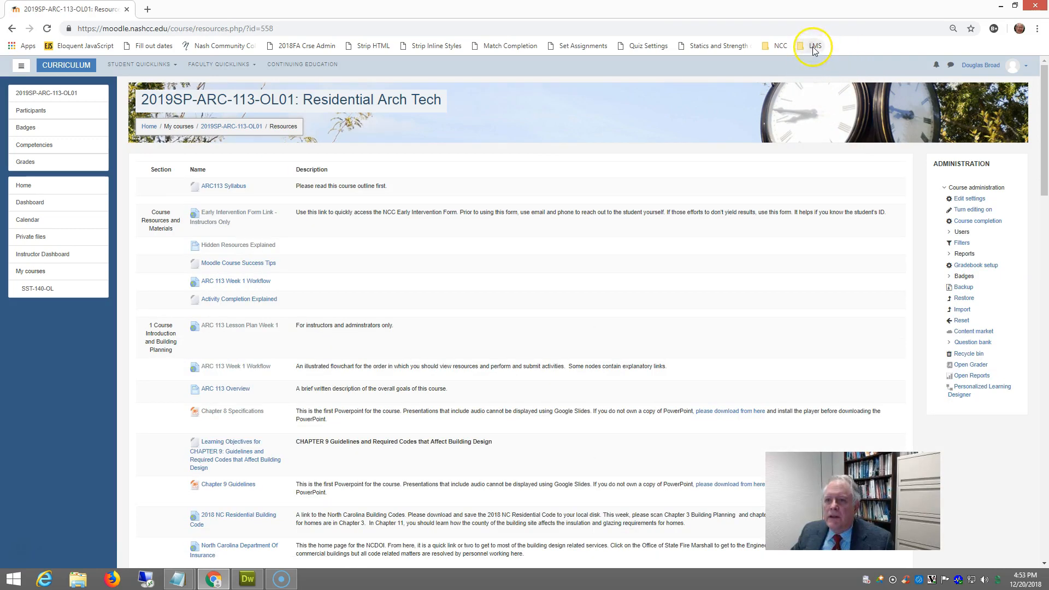
click(815, 46)
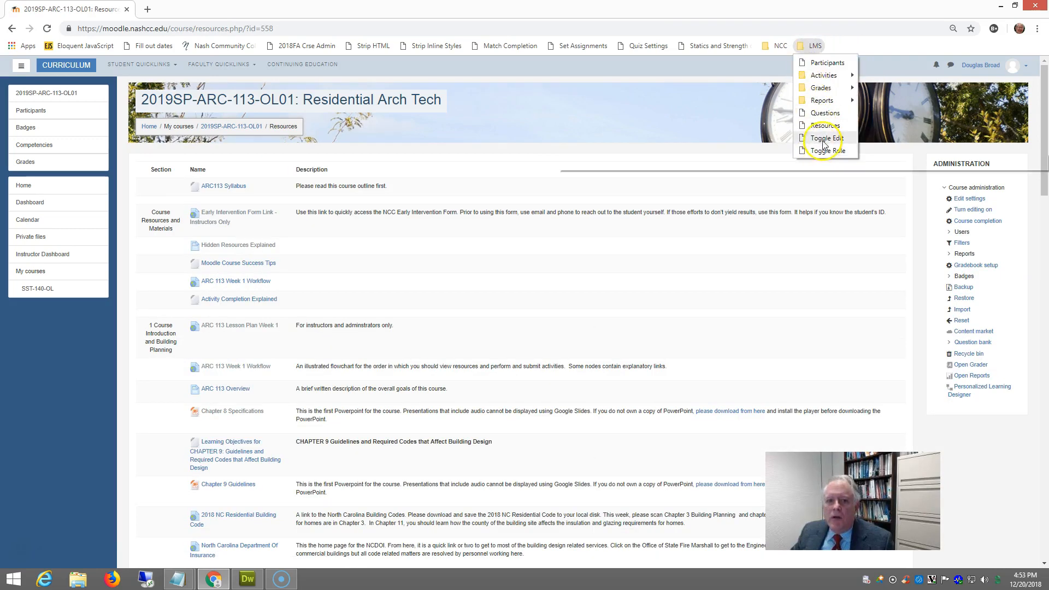
mouse_move(198, 87)
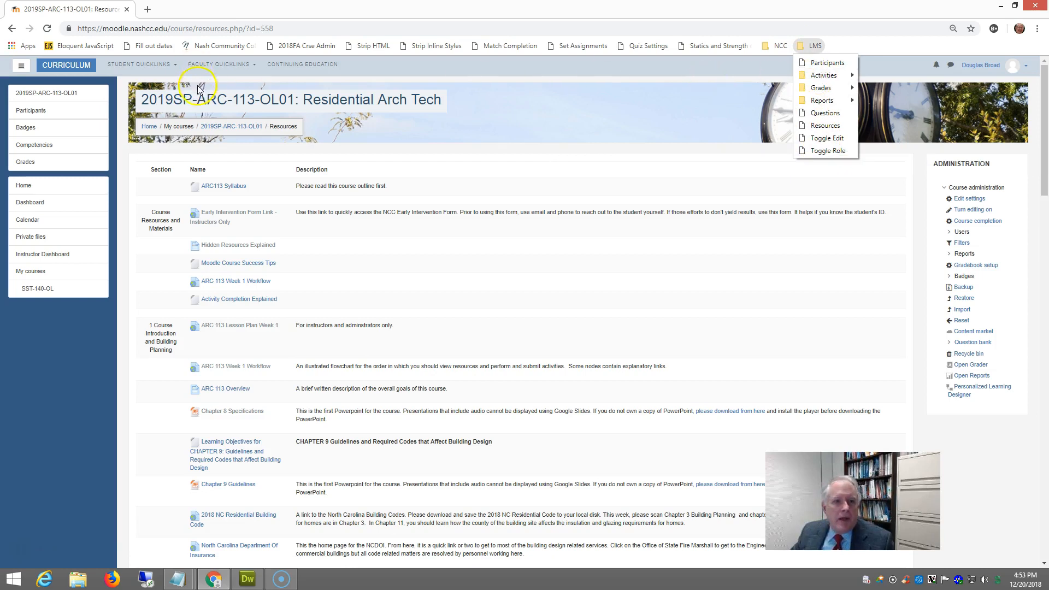
click(231, 127)
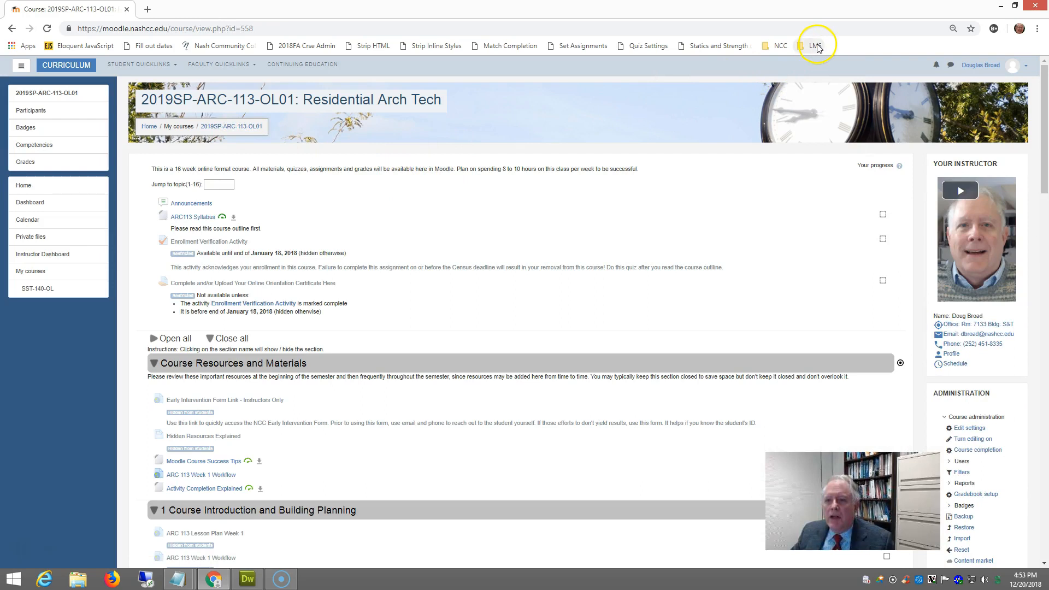
click(815, 46)
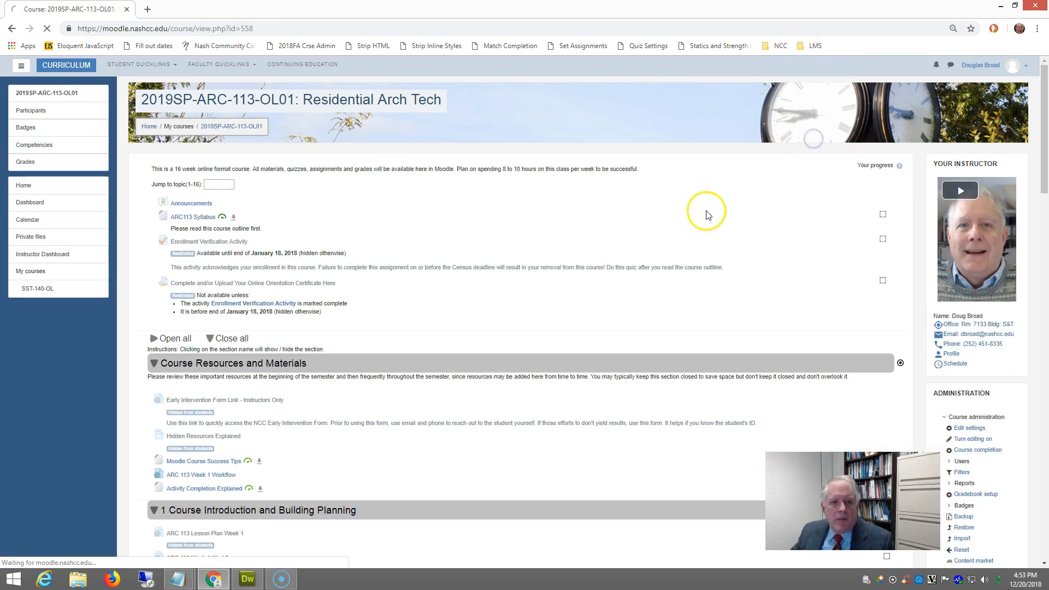
Step: Turn editing on via LMS > Toggle Edit, then switch to the Student role view via Toggle Role
click(972, 438)
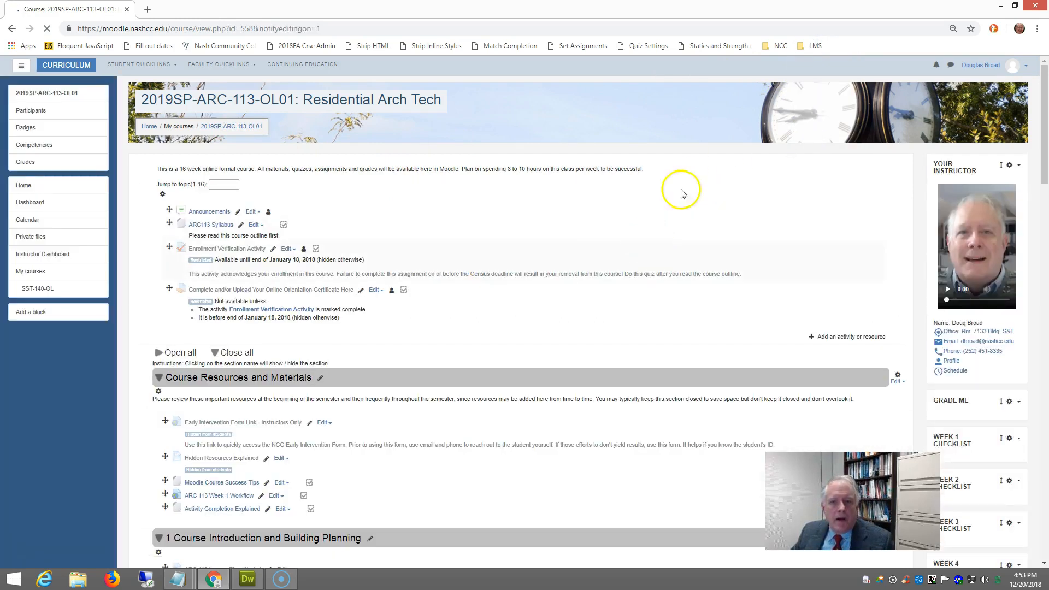
click(813, 46)
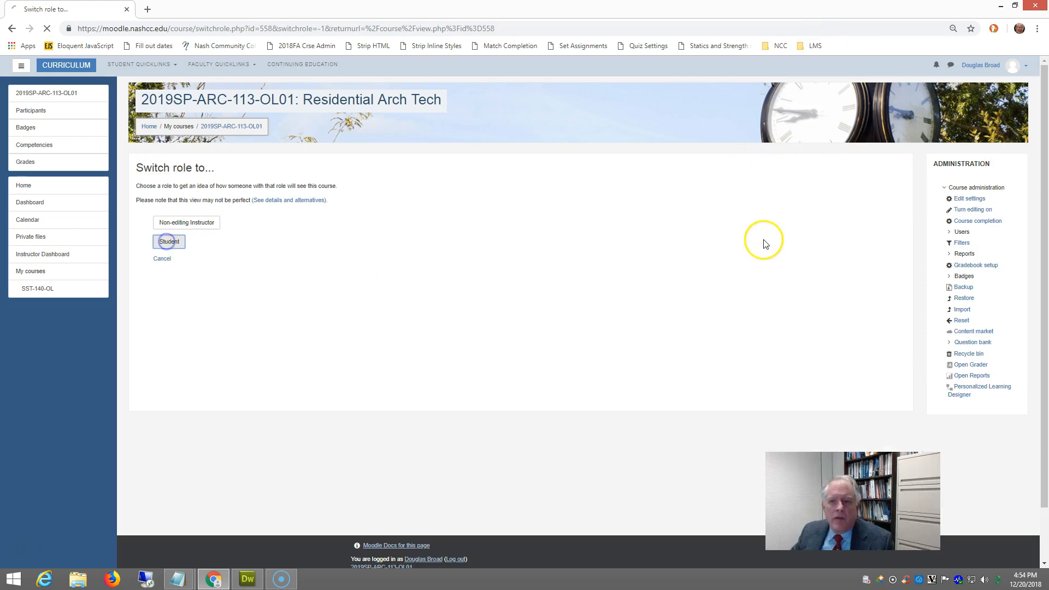
click(168, 240)
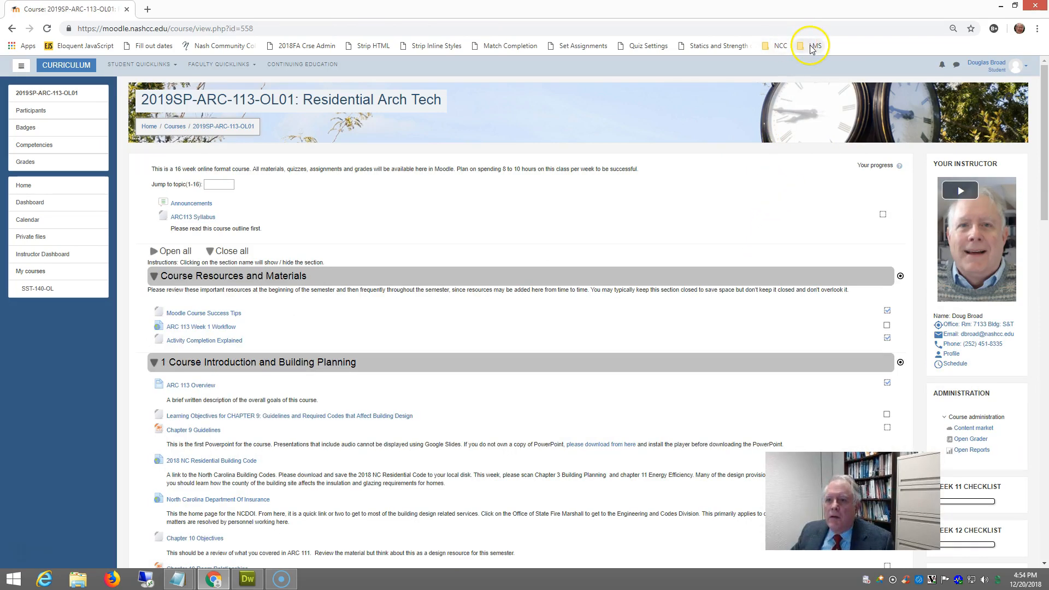
click(815, 46)
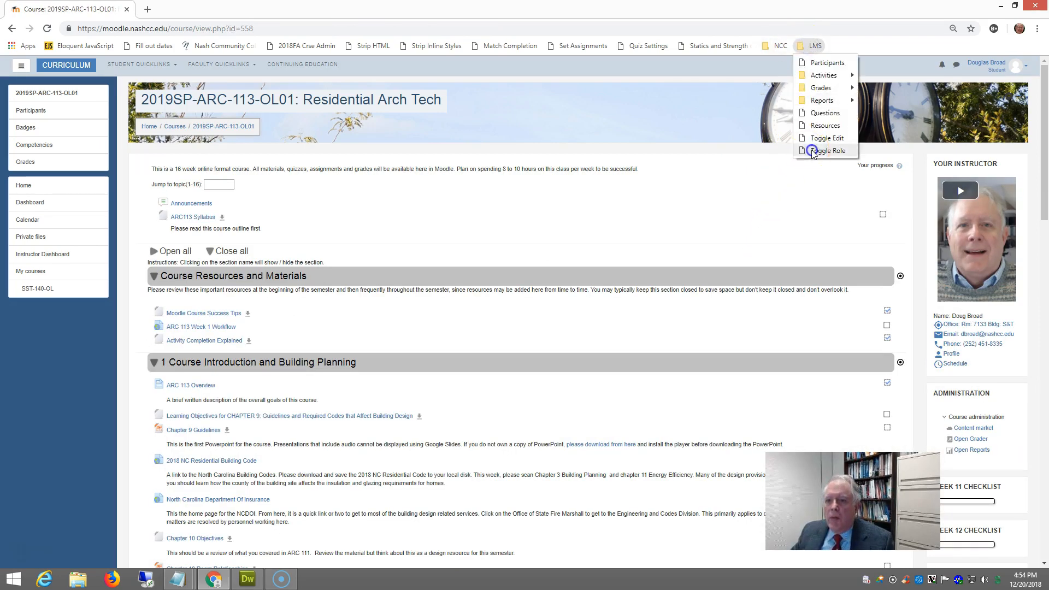